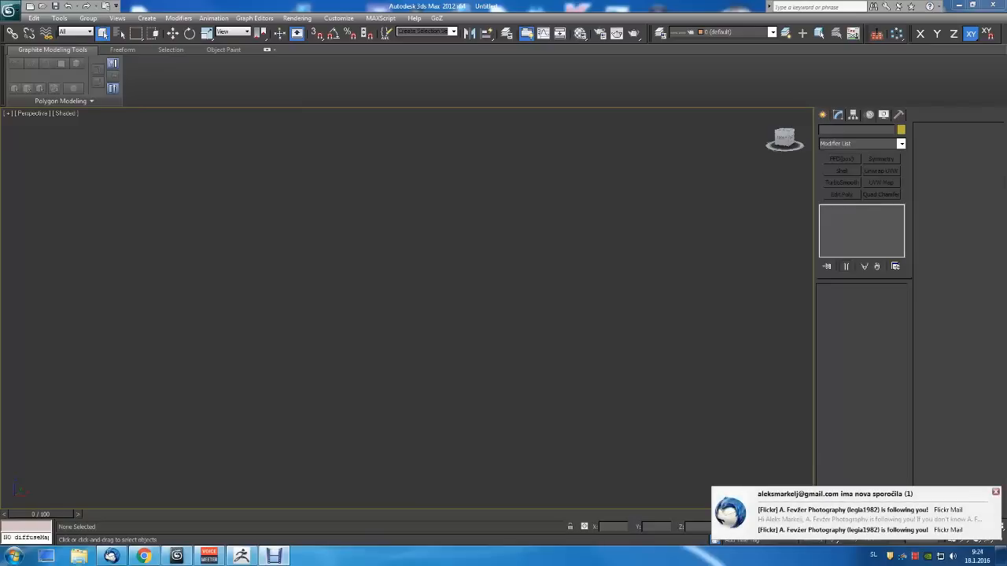
Choose the Box primitive from the Create panel's Standard Primitives
{"action": "left_click", "coordinate": [823, 114]}
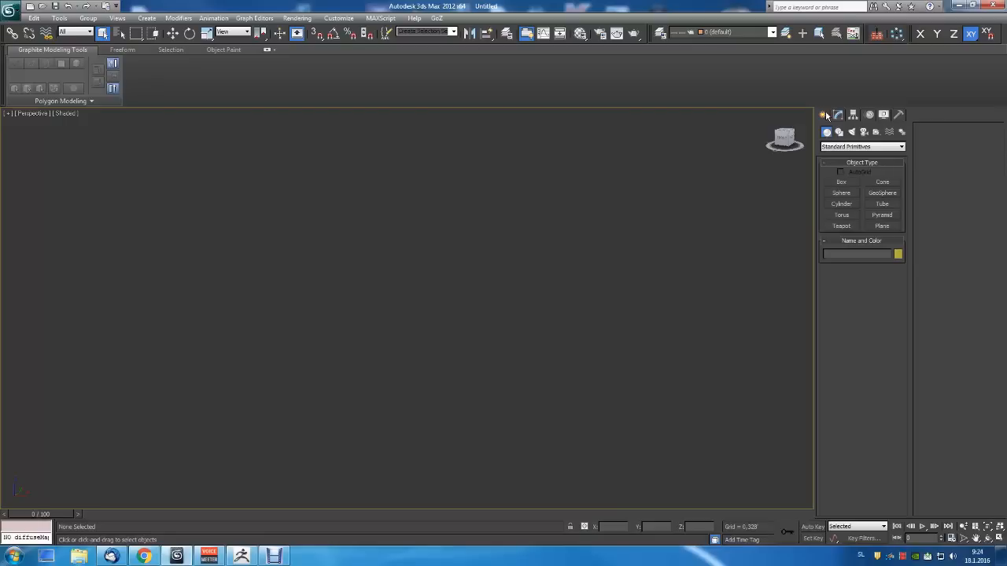
{"action": "left_click", "coordinate": [840, 182]}
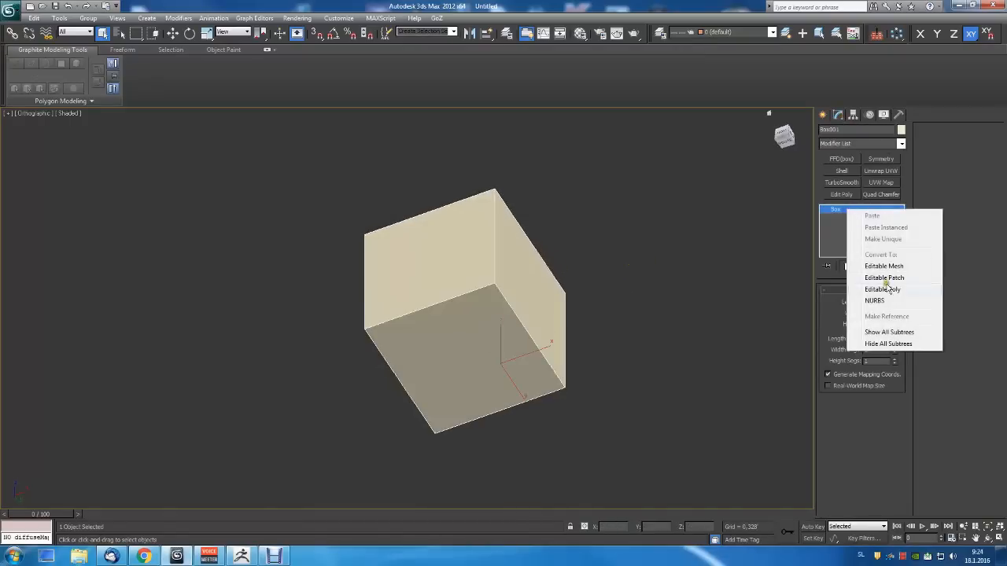
Collapse the box to an Editable Poly and strip its existing UVW mapping
{"action": "left_click", "coordinate": [880, 170]}
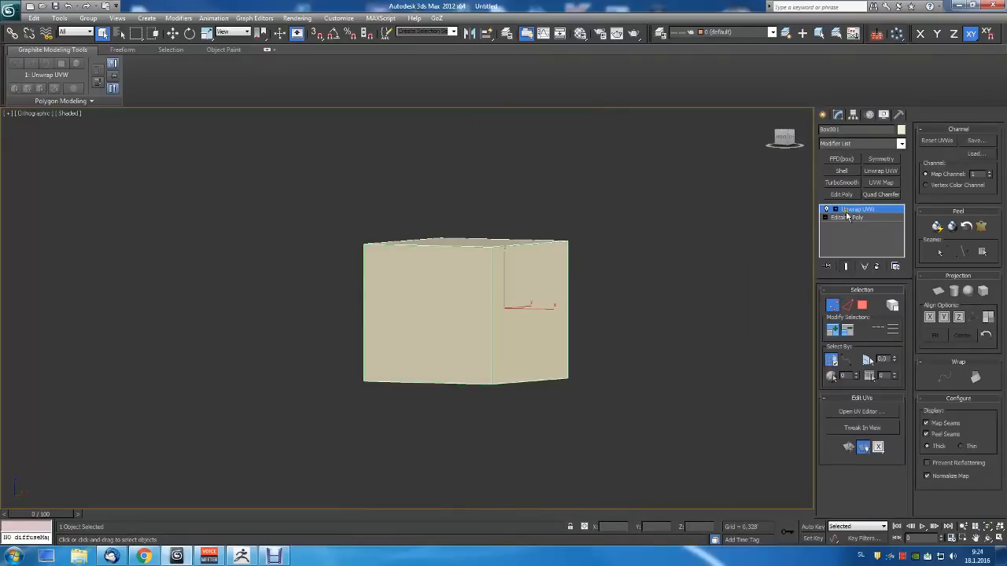
{"action": "right_click", "coordinate": [846, 217]}
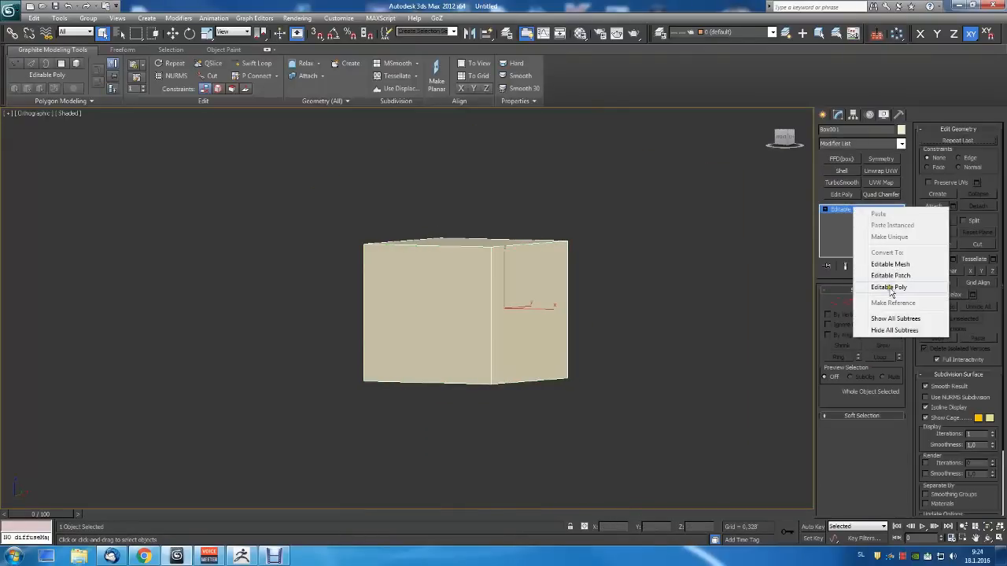
{"action": "left_click", "coordinate": [890, 264]}
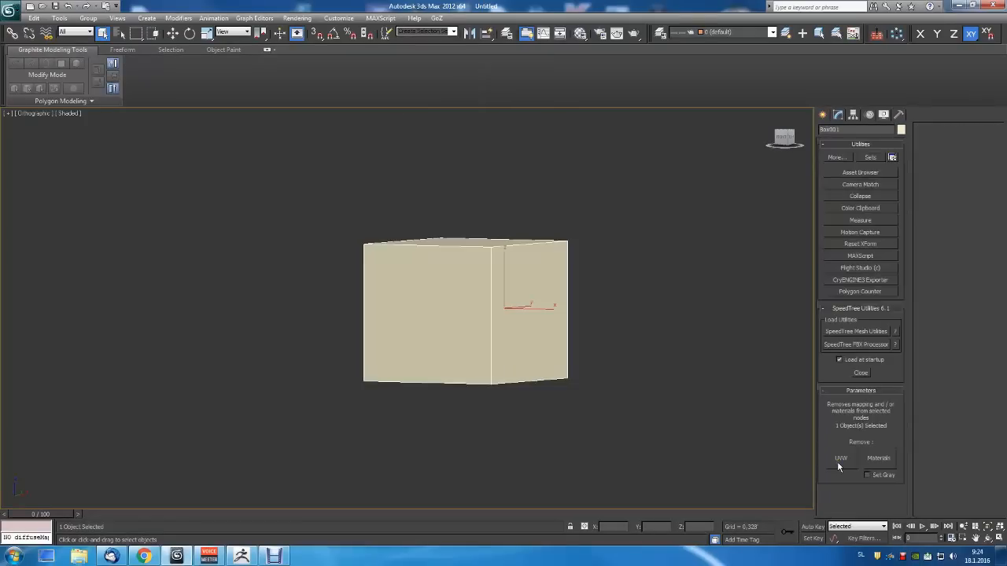
{"action": "left_click", "coordinate": [837, 114]}
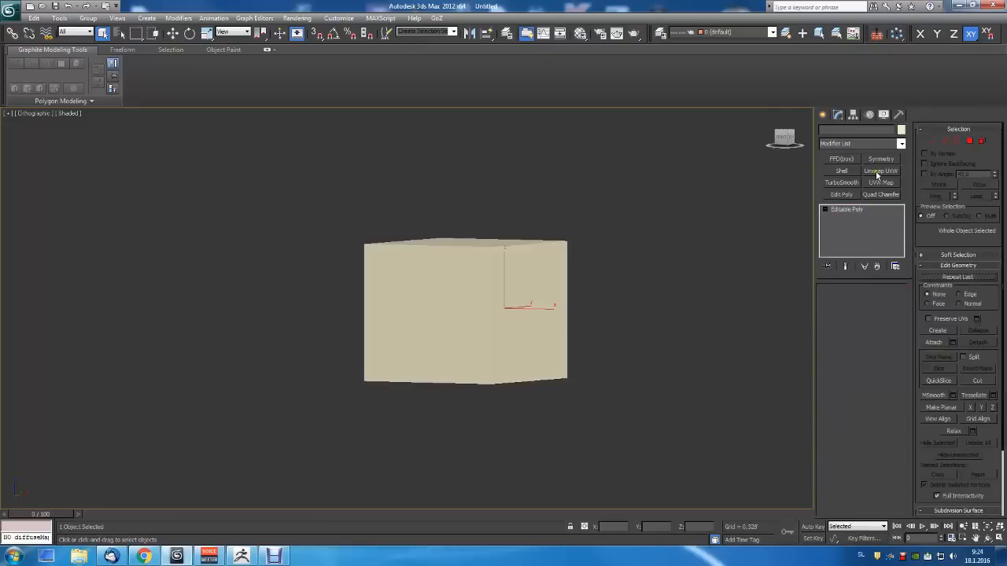
Add an Unwrap UVW modifier to the cube and bring up its UV layout in the editor
{"action": "left_click", "coordinate": [881, 170]}
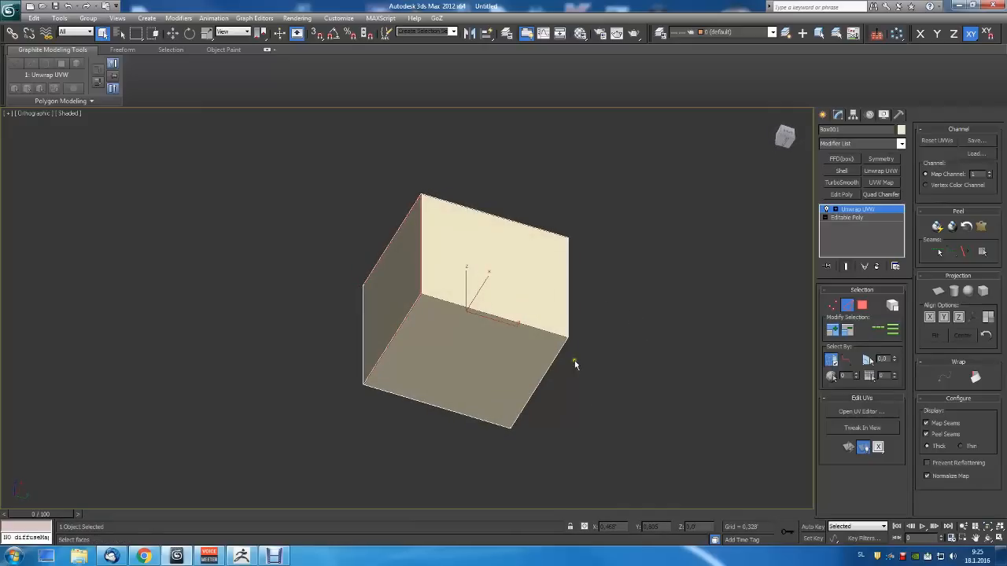
{"action": "left_click_drag", "start_coordinate": [574, 363], "coordinate": [538, 259]}
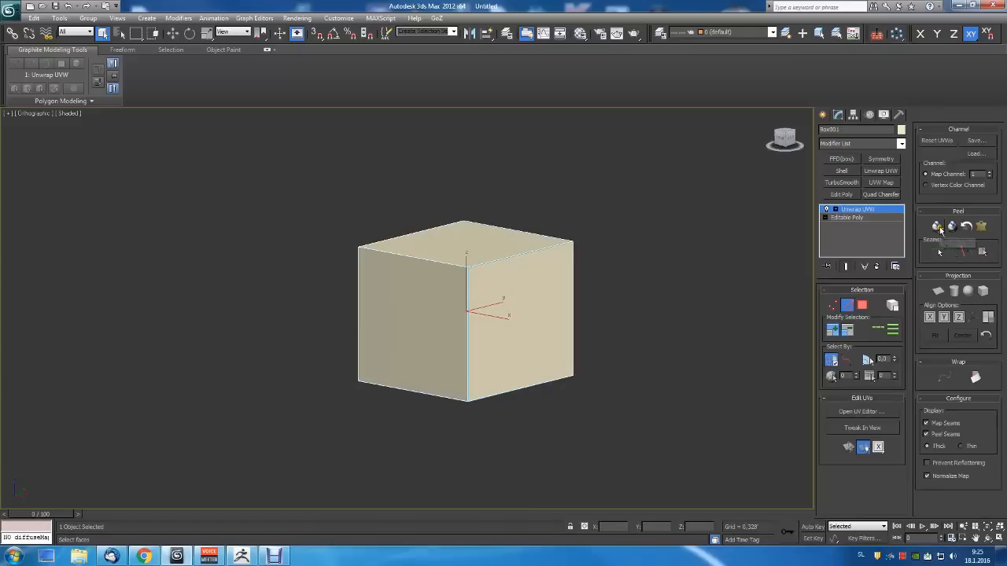
{"action": "left_click", "coordinate": [860, 412]}
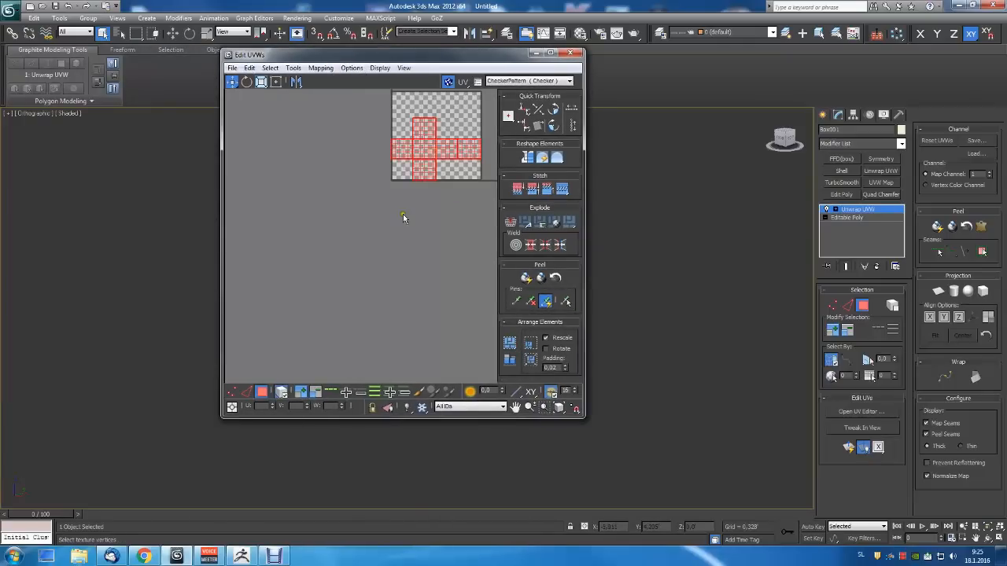
Fit the cross-shaped UVs inside the 0-1 square, close the editor and collapse to Editable Poly
{"action": "left_click_drag", "start_coordinate": [437, 138], "coordinate": [340, 296]}
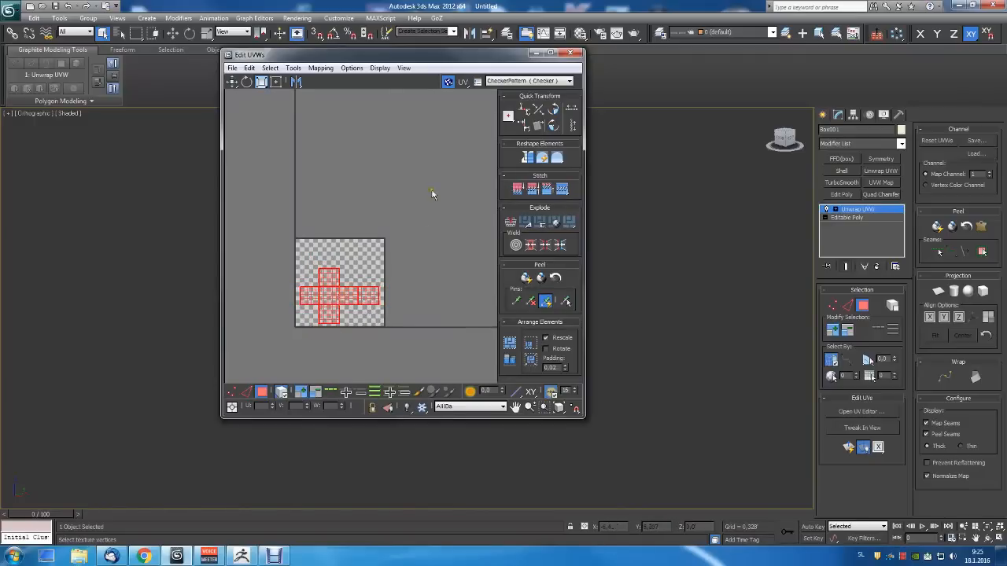
{"action": "left_click", "coordinate": [571, 53]}
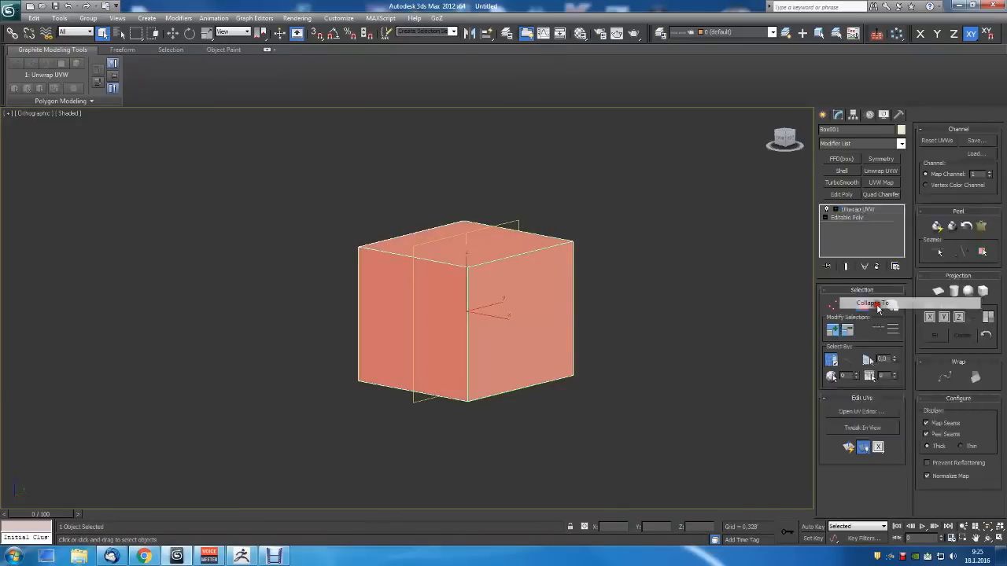
{"action": "left_click", "coordinate": [872, 302]}
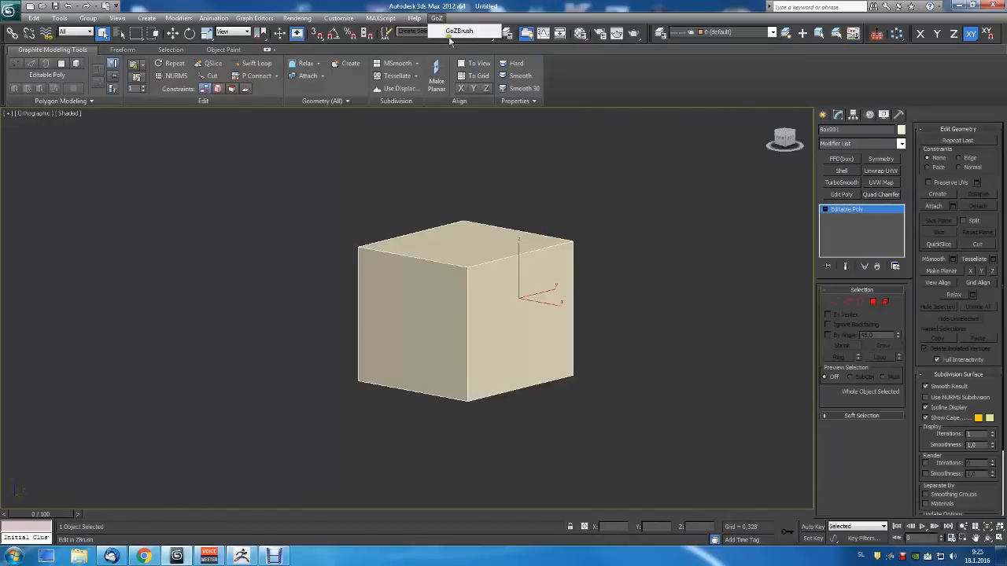
Send the cube to ZBrush via GoZ and divide it with Smt on into a rounded blob
{"action": "left_click", "coordinate": [460, 30]}
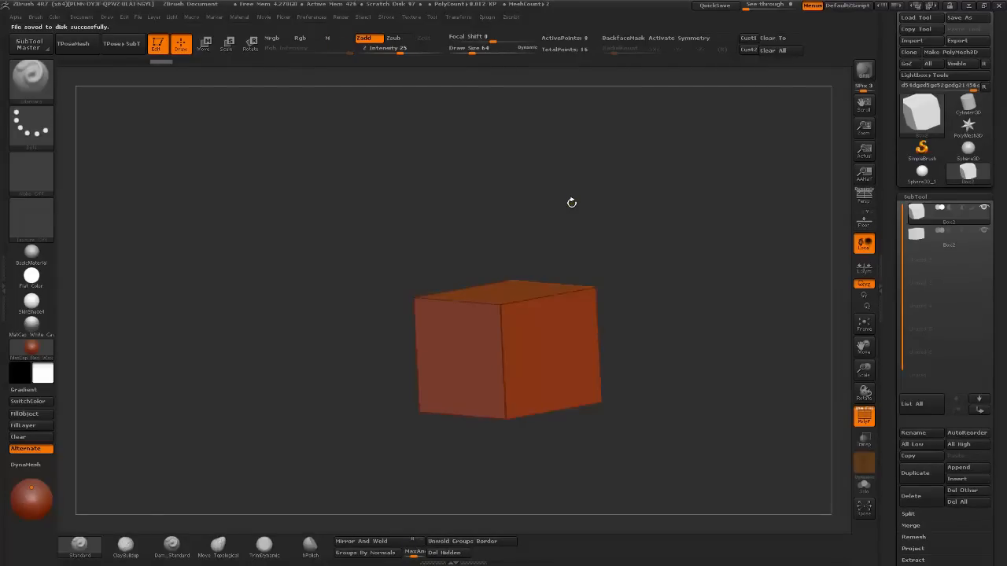
{"action": "mouse_move", "coordinate": [557, 205]}
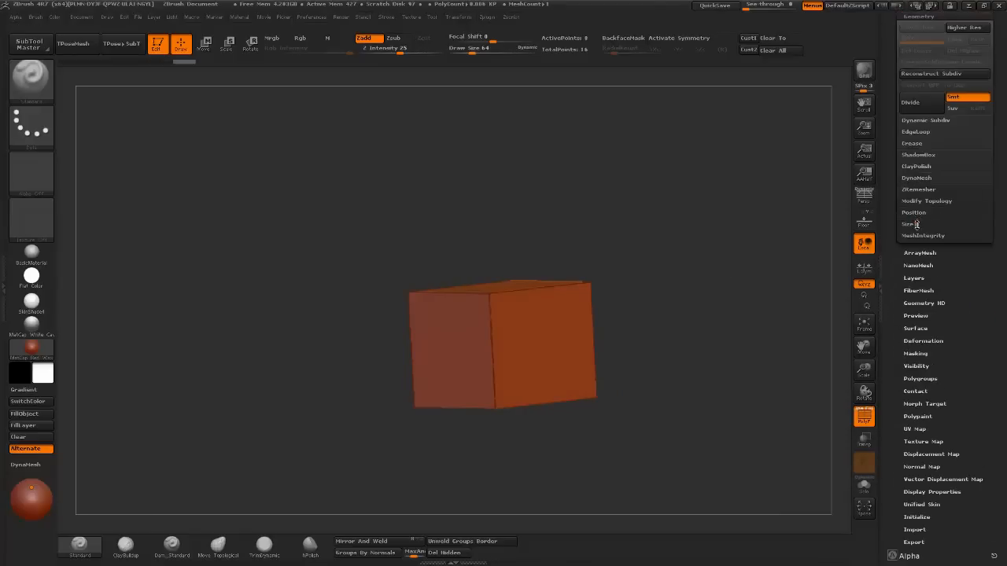
{"action": "mouse_move", "coordinate": [920, 103]}
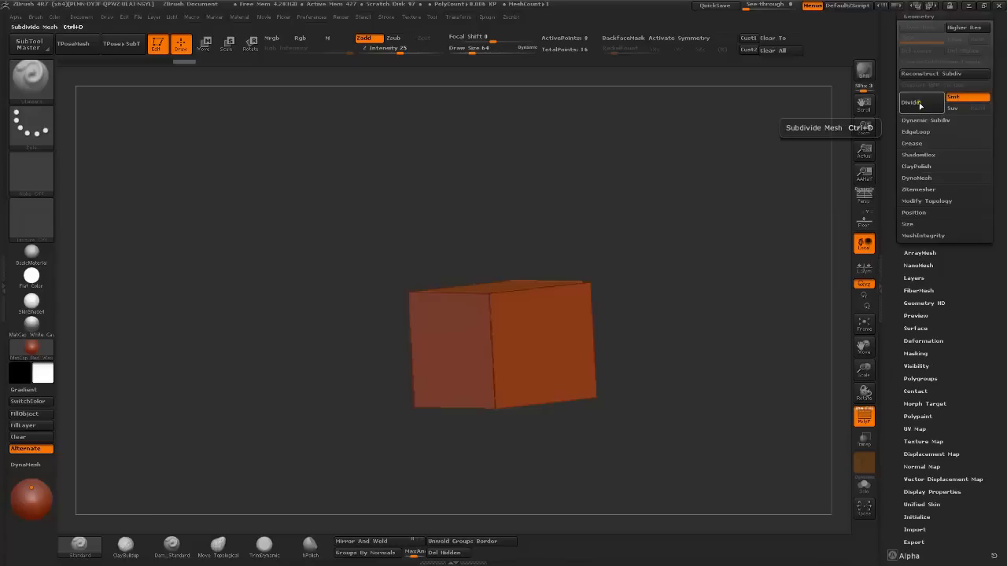
{"action": "left_click", "coordinate": [910, 103]}
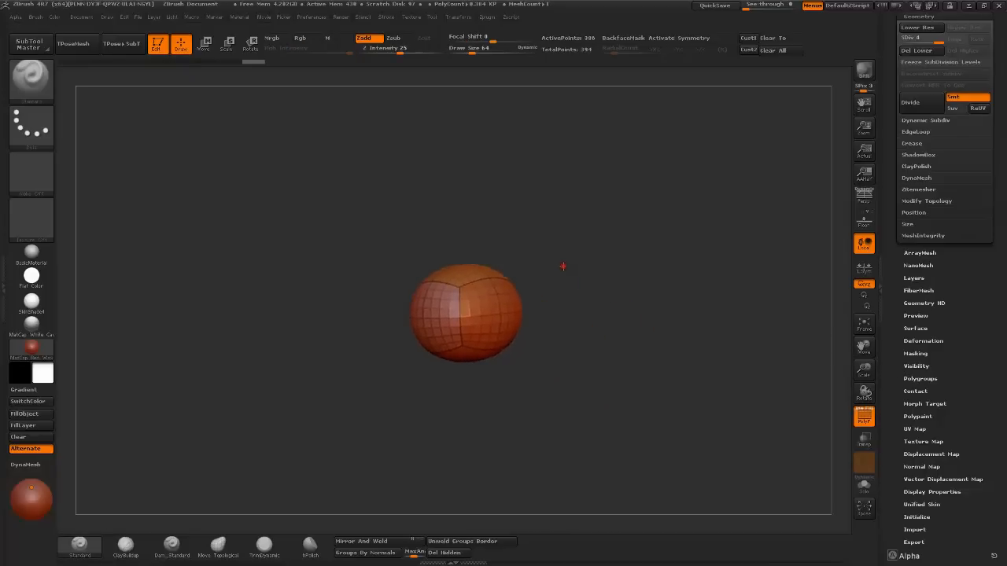
Inspect the rounded mesh and revert to the hard-edged cube with Smt smoothing off
{"action": "left_click_drag", "start_coordinate": [464, 311], "coordinate": [503, 315]}
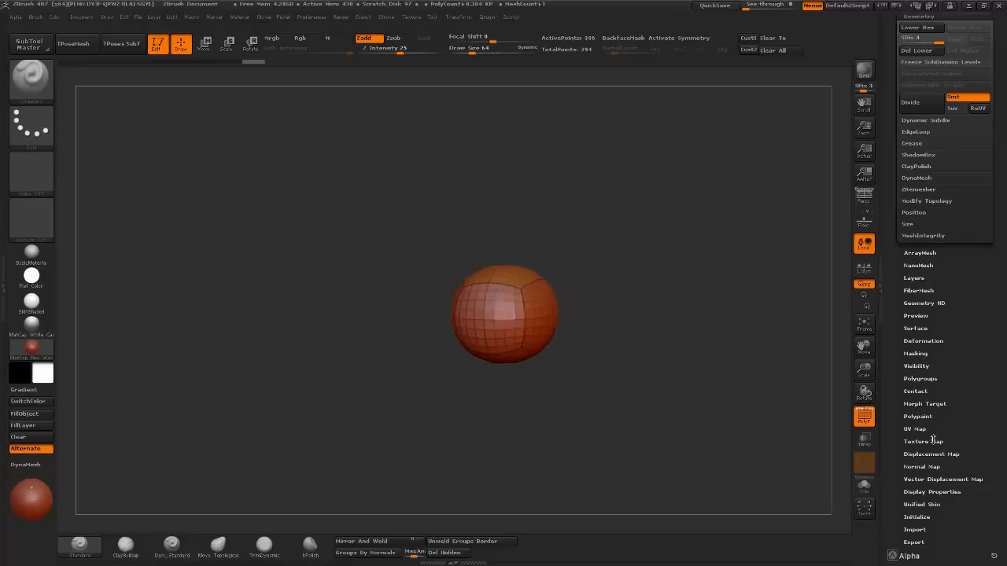
{"action": "left_click", "coordinate": [915, 428]}
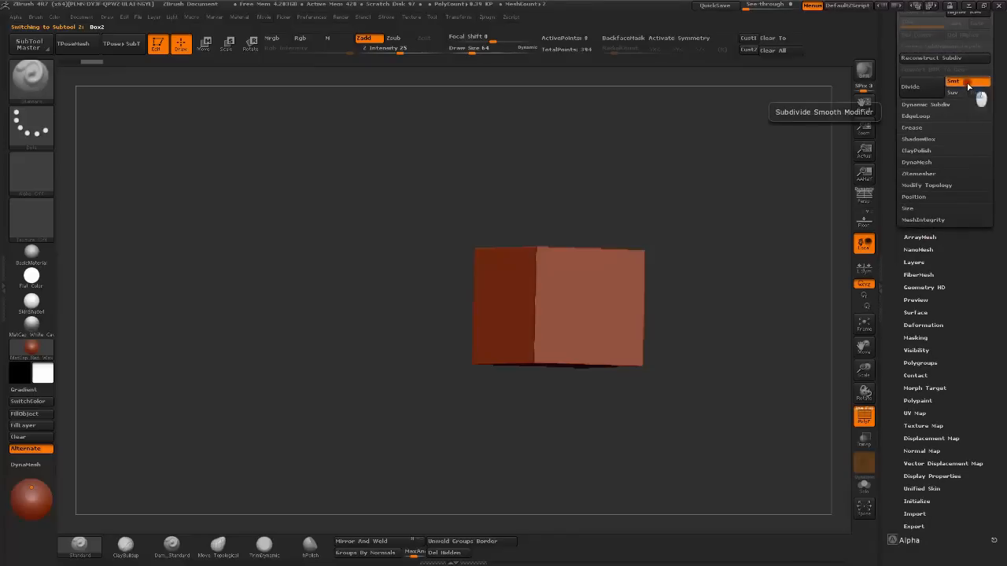
Divide the cube twice keeping sharp edges, then expand the Tool > UV Map settings
{"action": "left_click", "coordinate": [909, 87]}
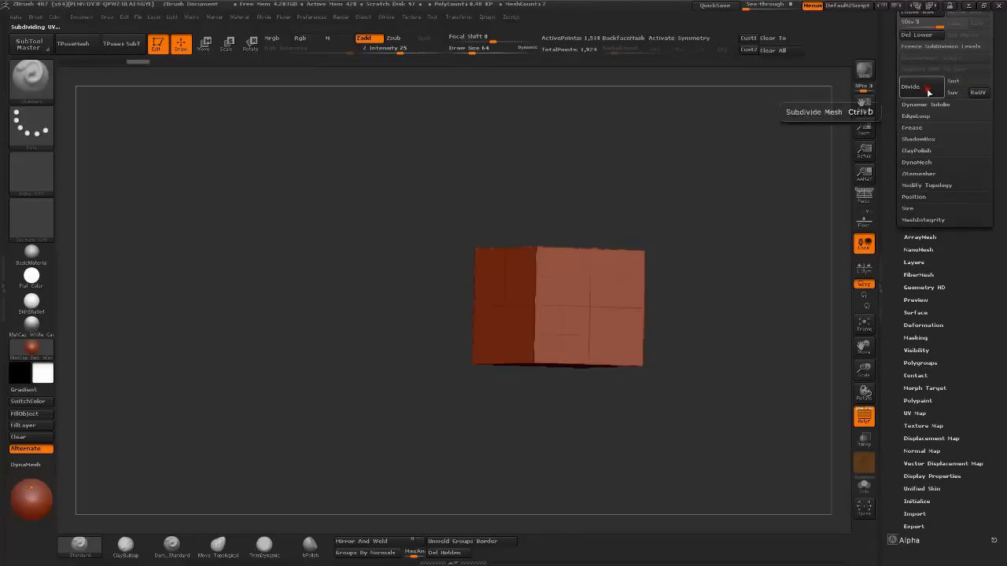
{"action": "left_click", "coordinate": [909, 87]}
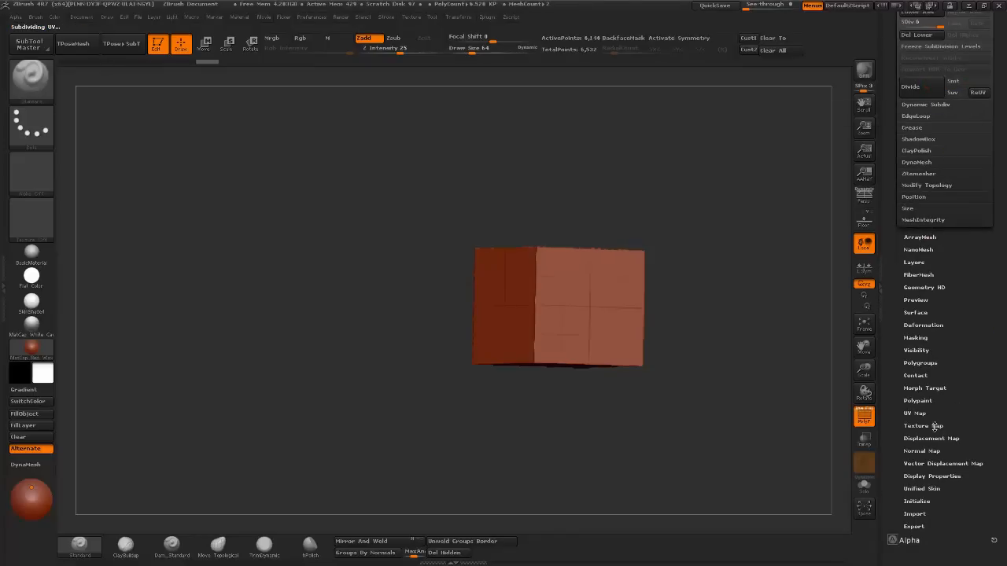
{"action": "left_click", "coordinate": [915, 412]}
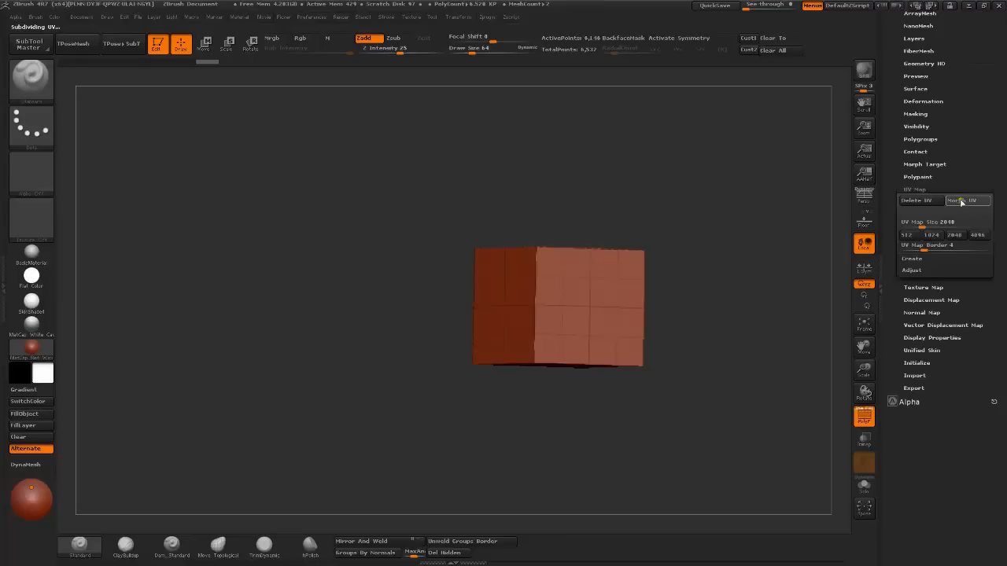